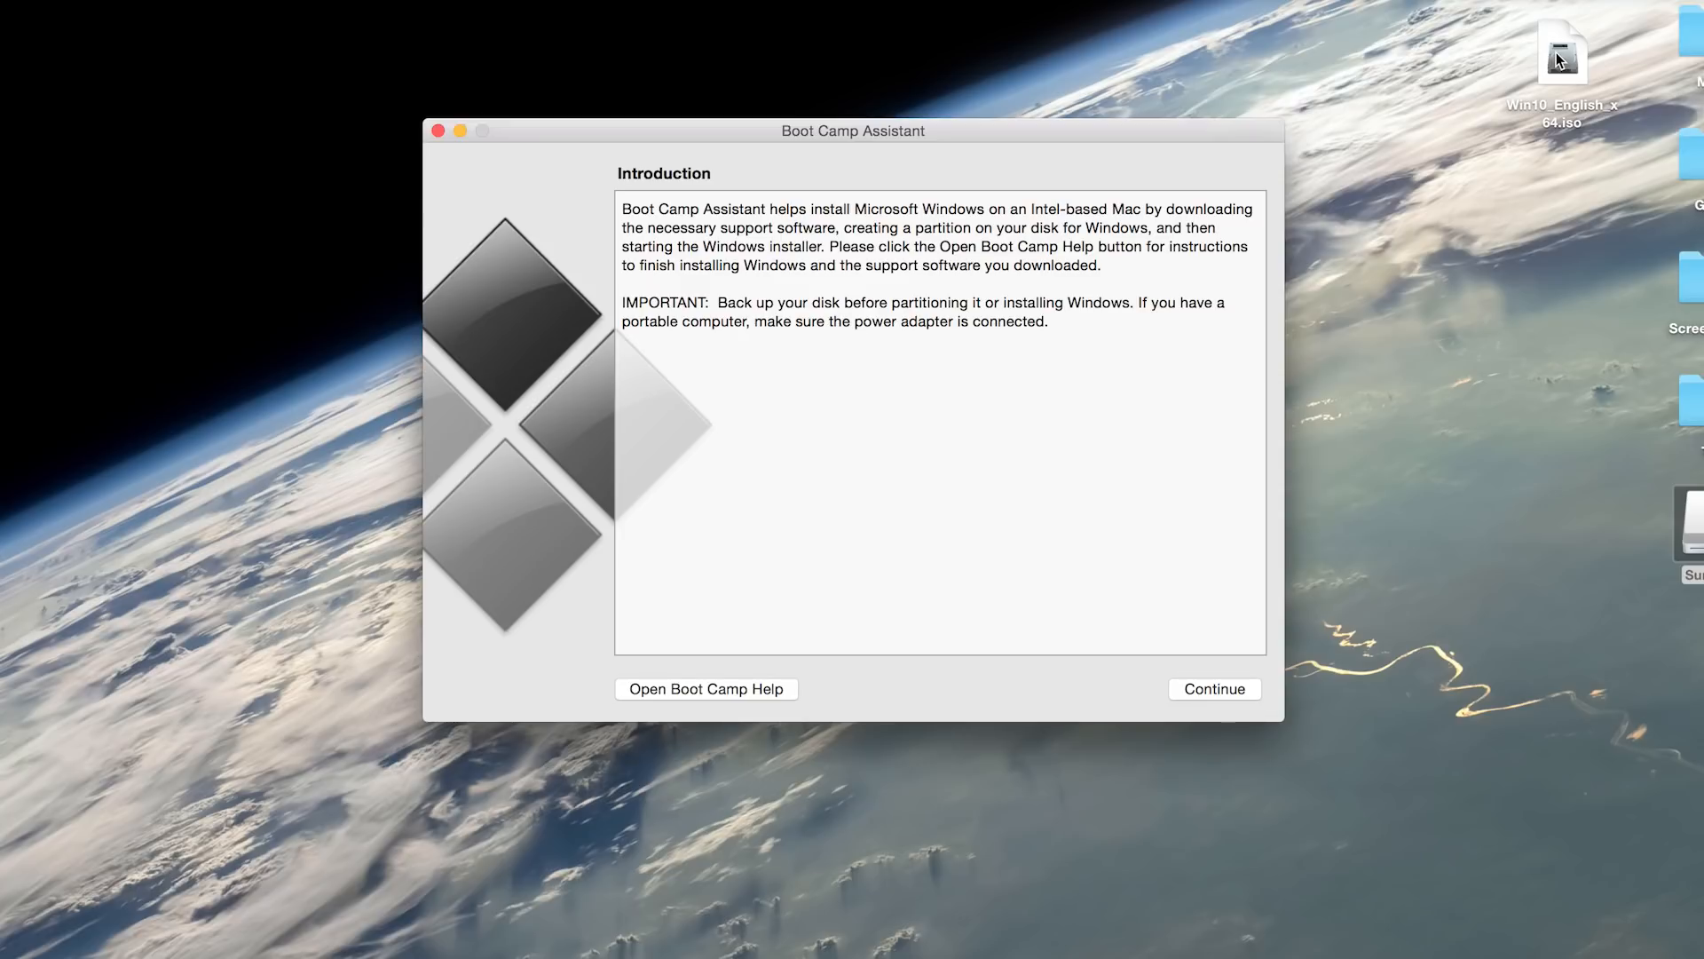
- Continue past the introduction keeping both 'Create install disk' and 'Install Windows 8 or later' selected
click(1215, 688)
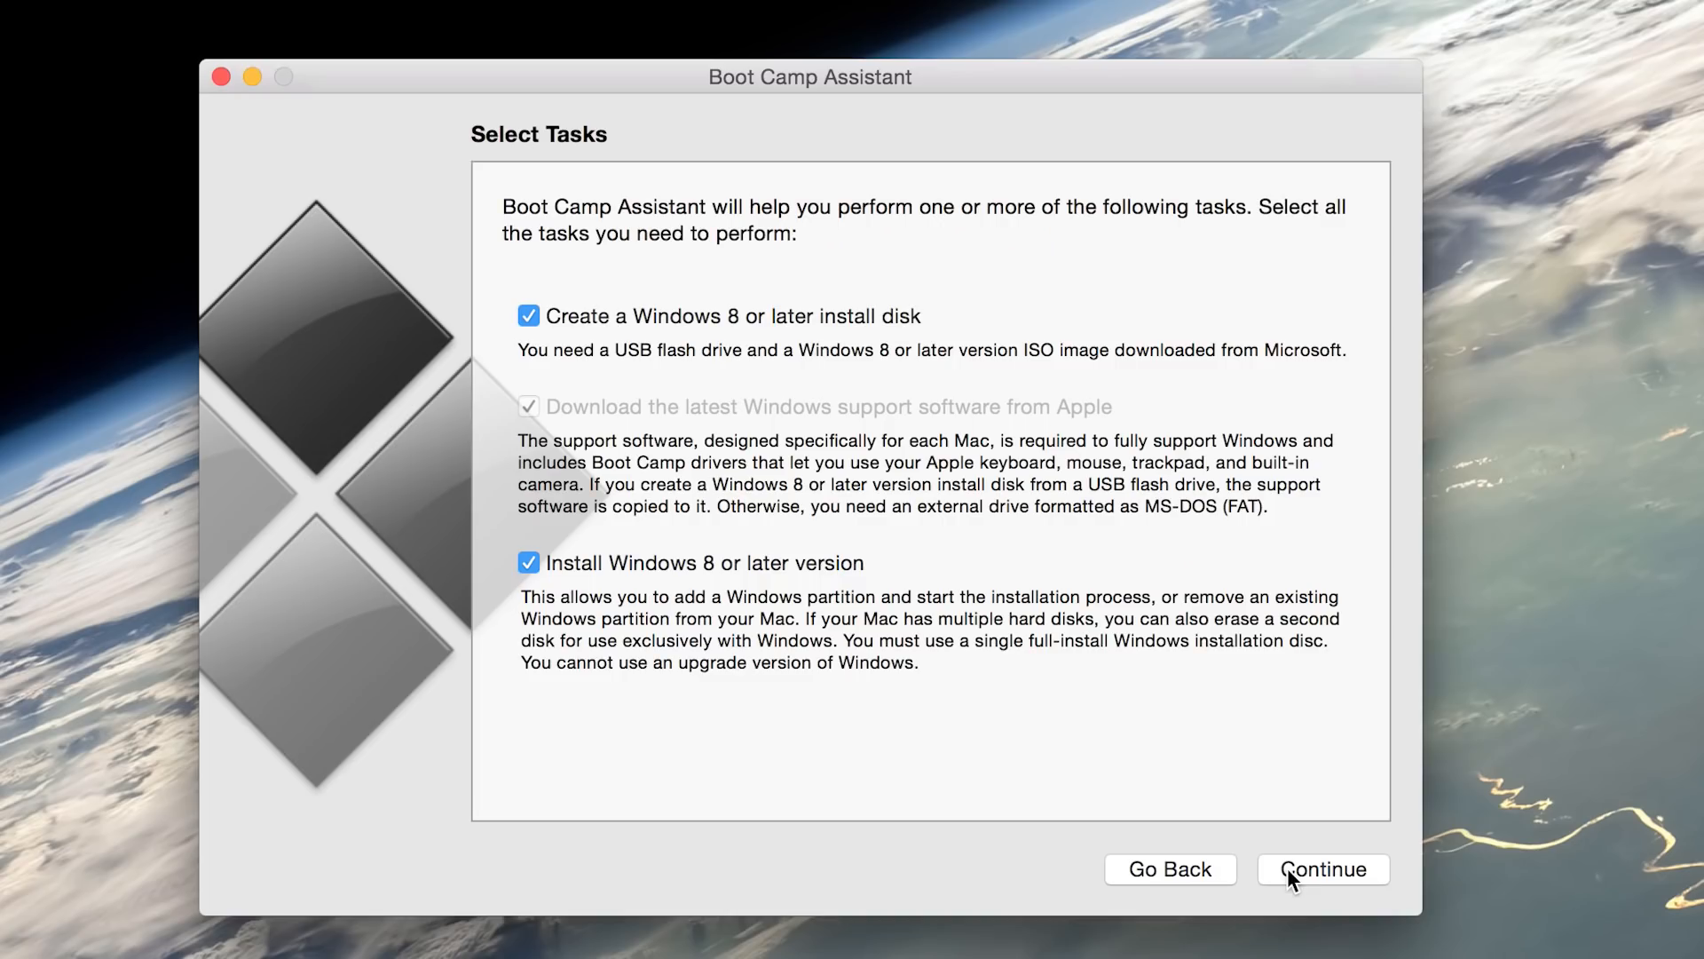
mouse_move(733, 522)
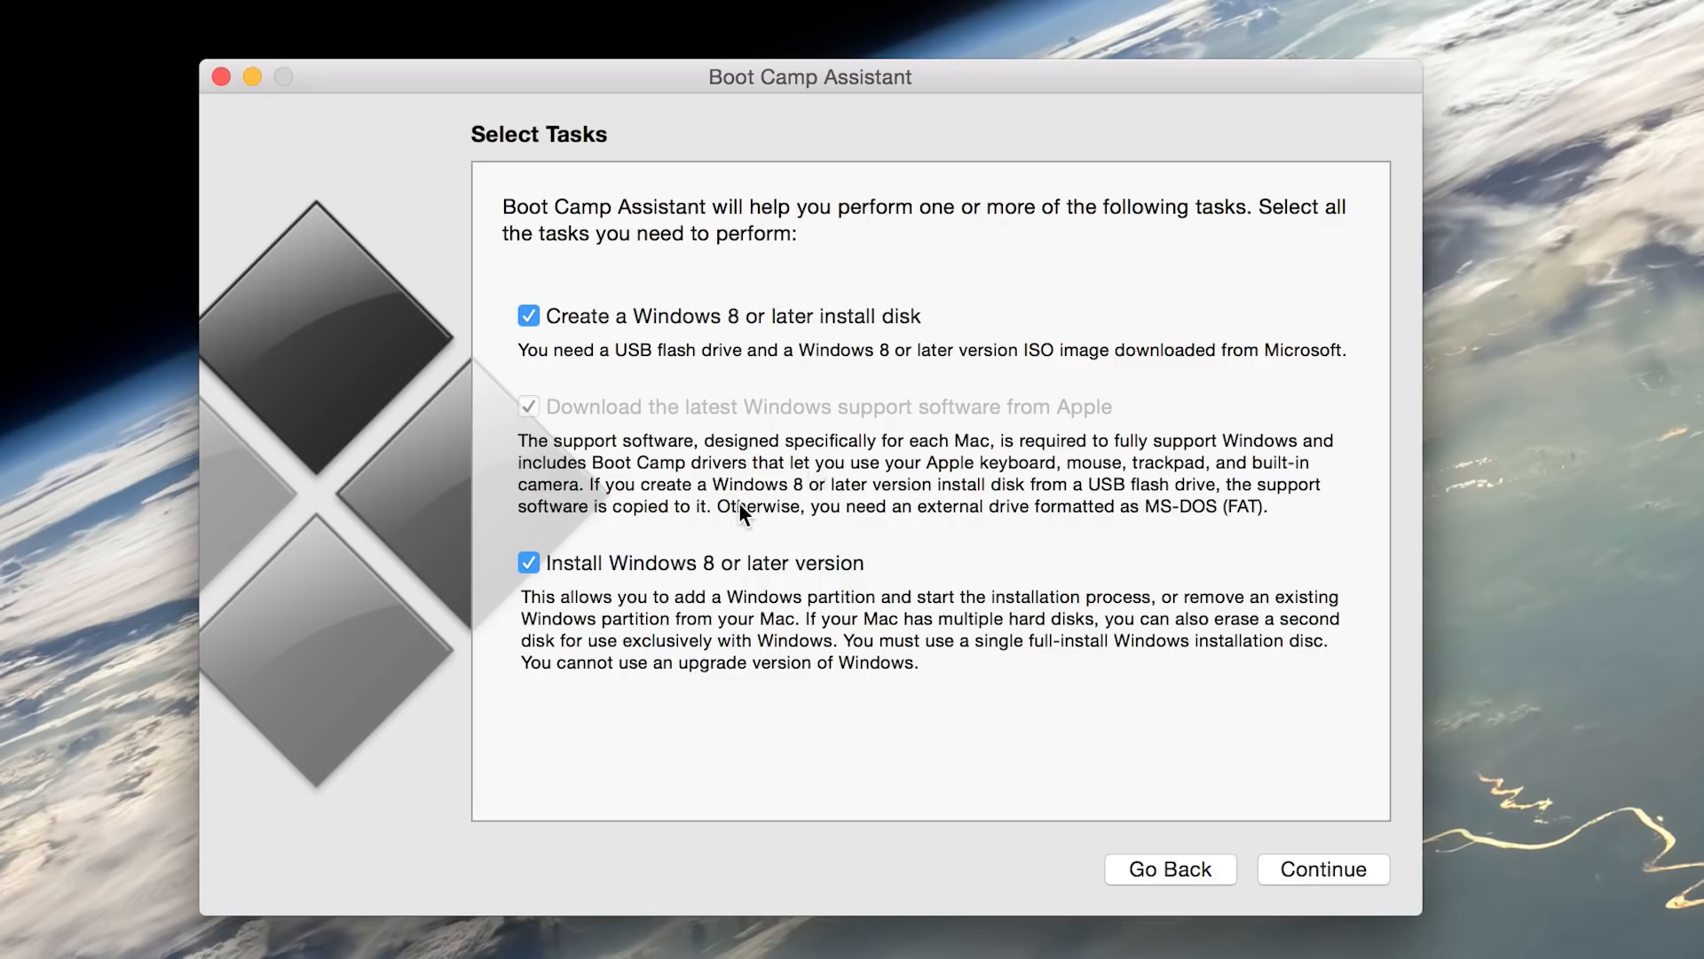
mouse_move(547, 585)
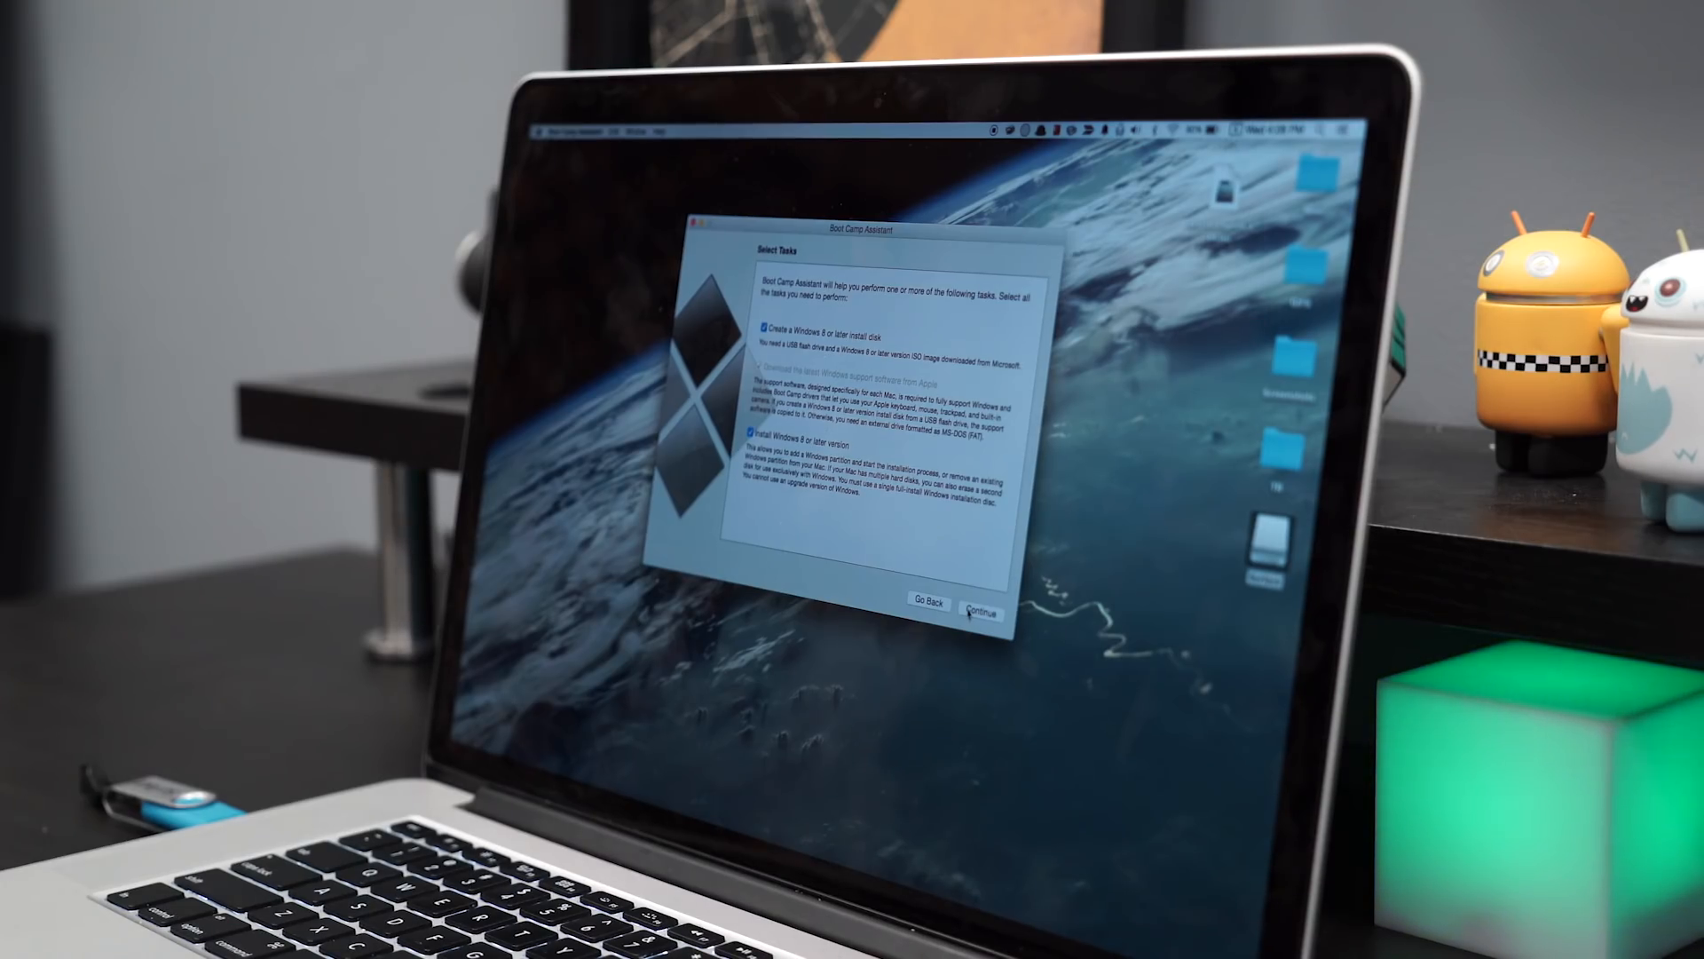
click(982, 606)
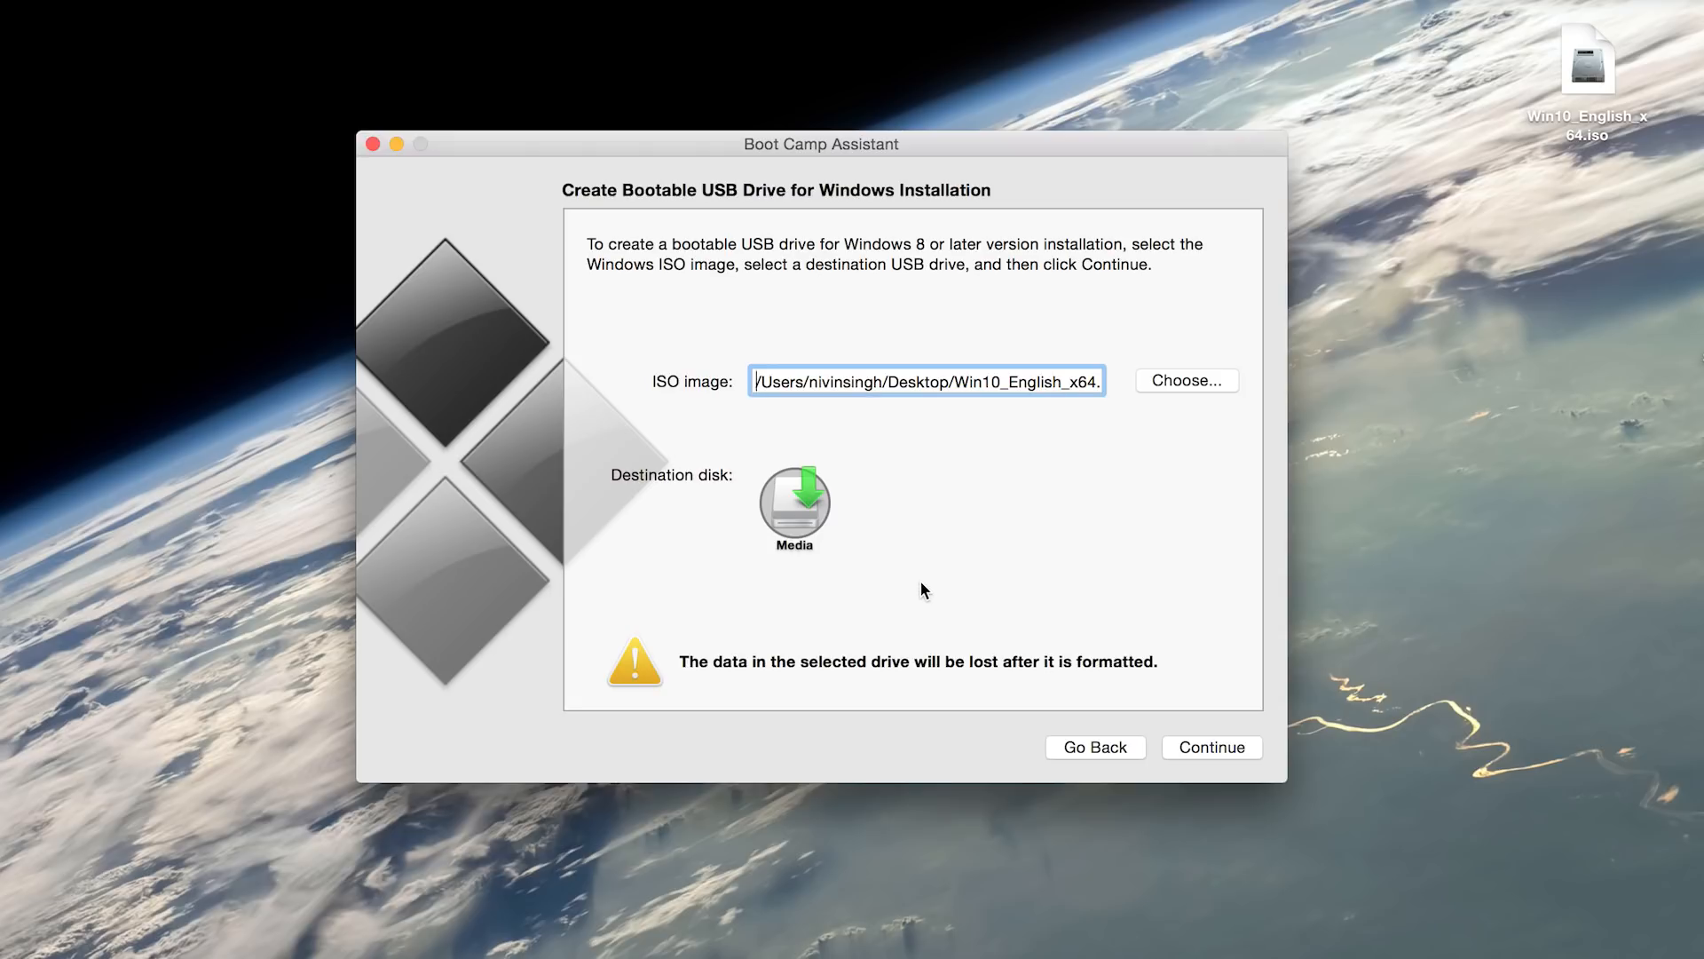
mouse_move(883, 572)
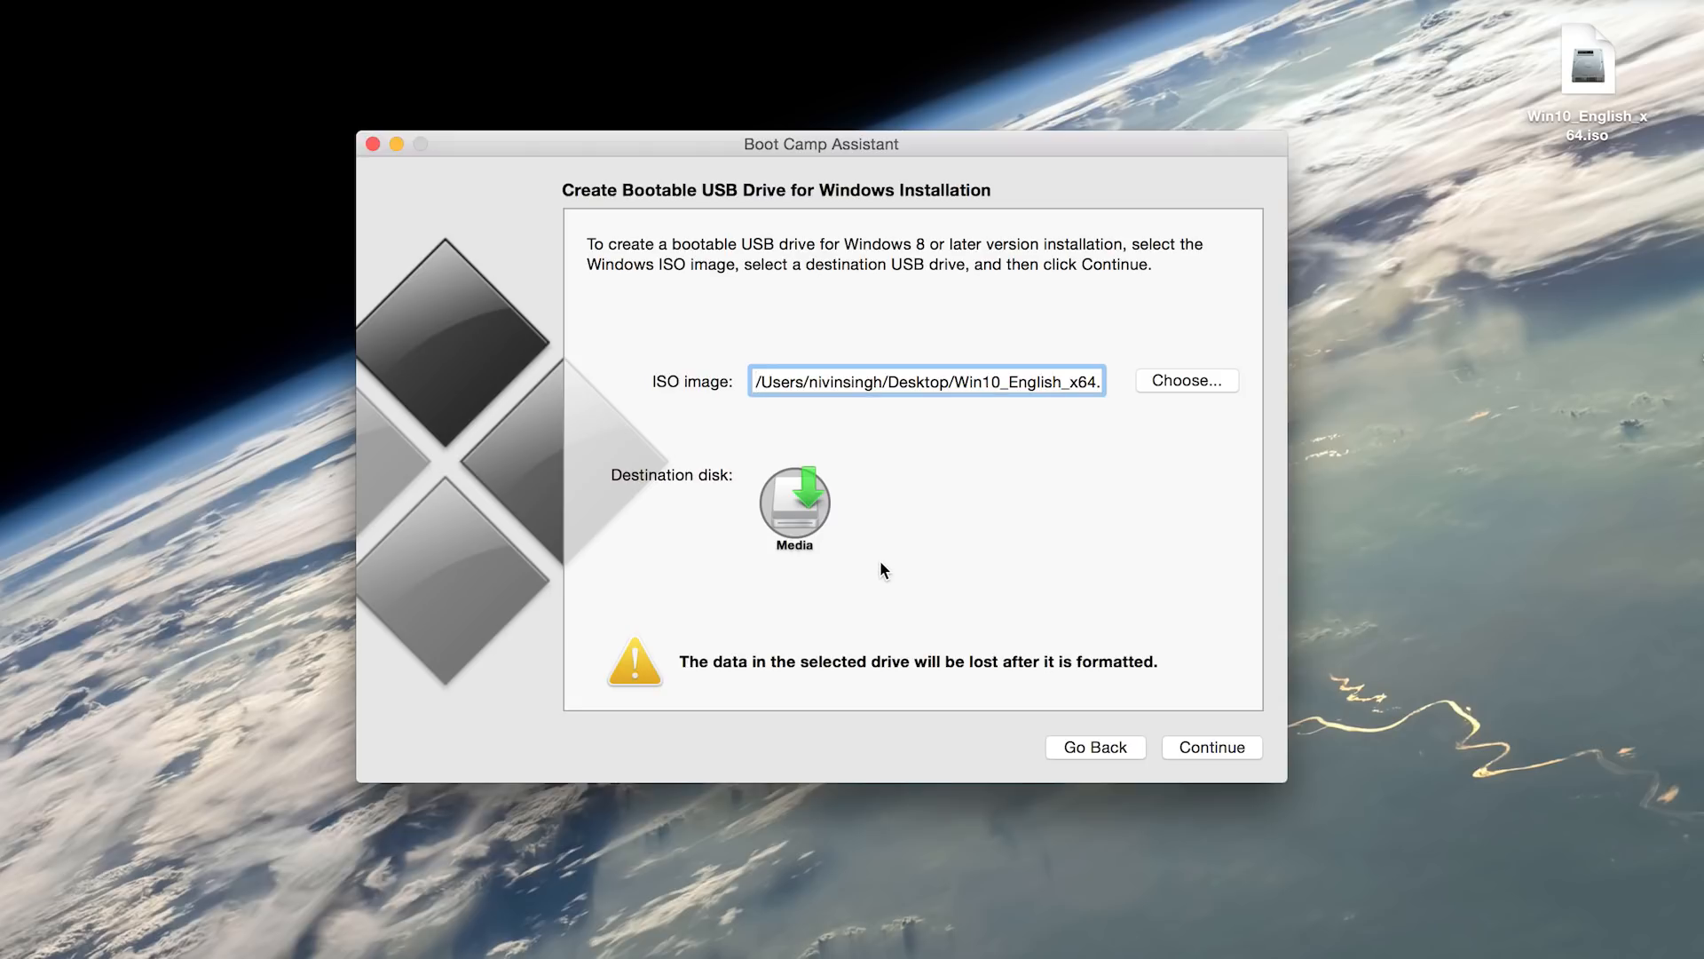
mouse_move(820, 522)
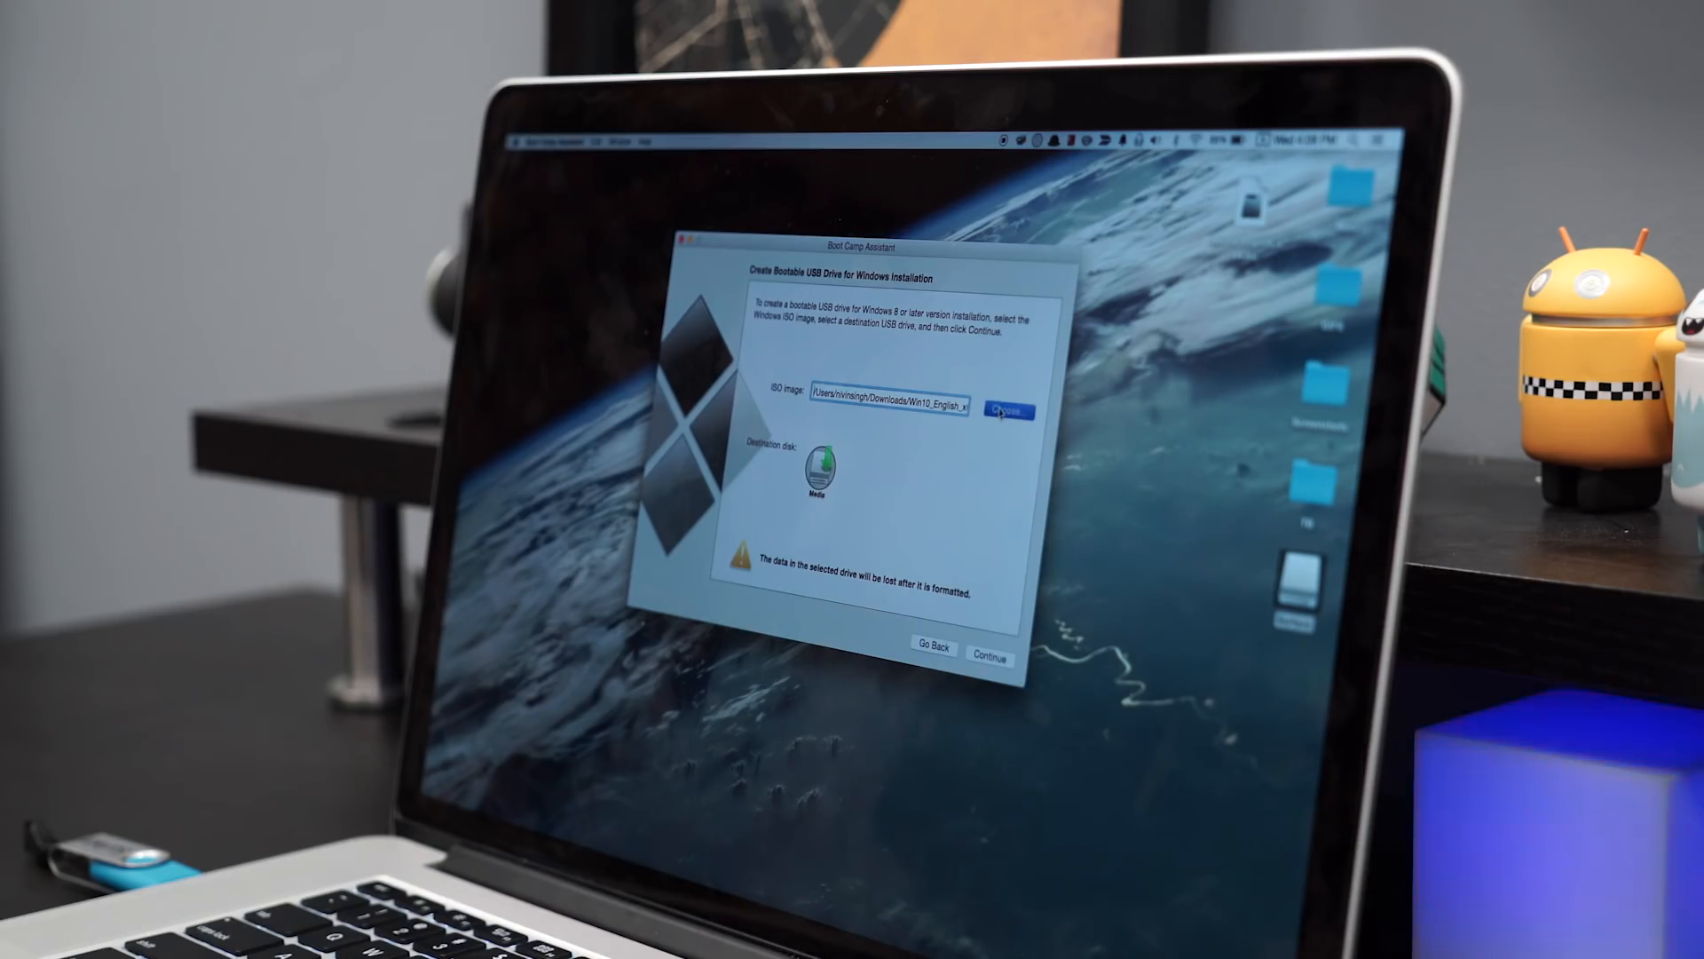
- Choose the Windows 10 English ISO image for the bootable Media USB drive
click(1012, 412)
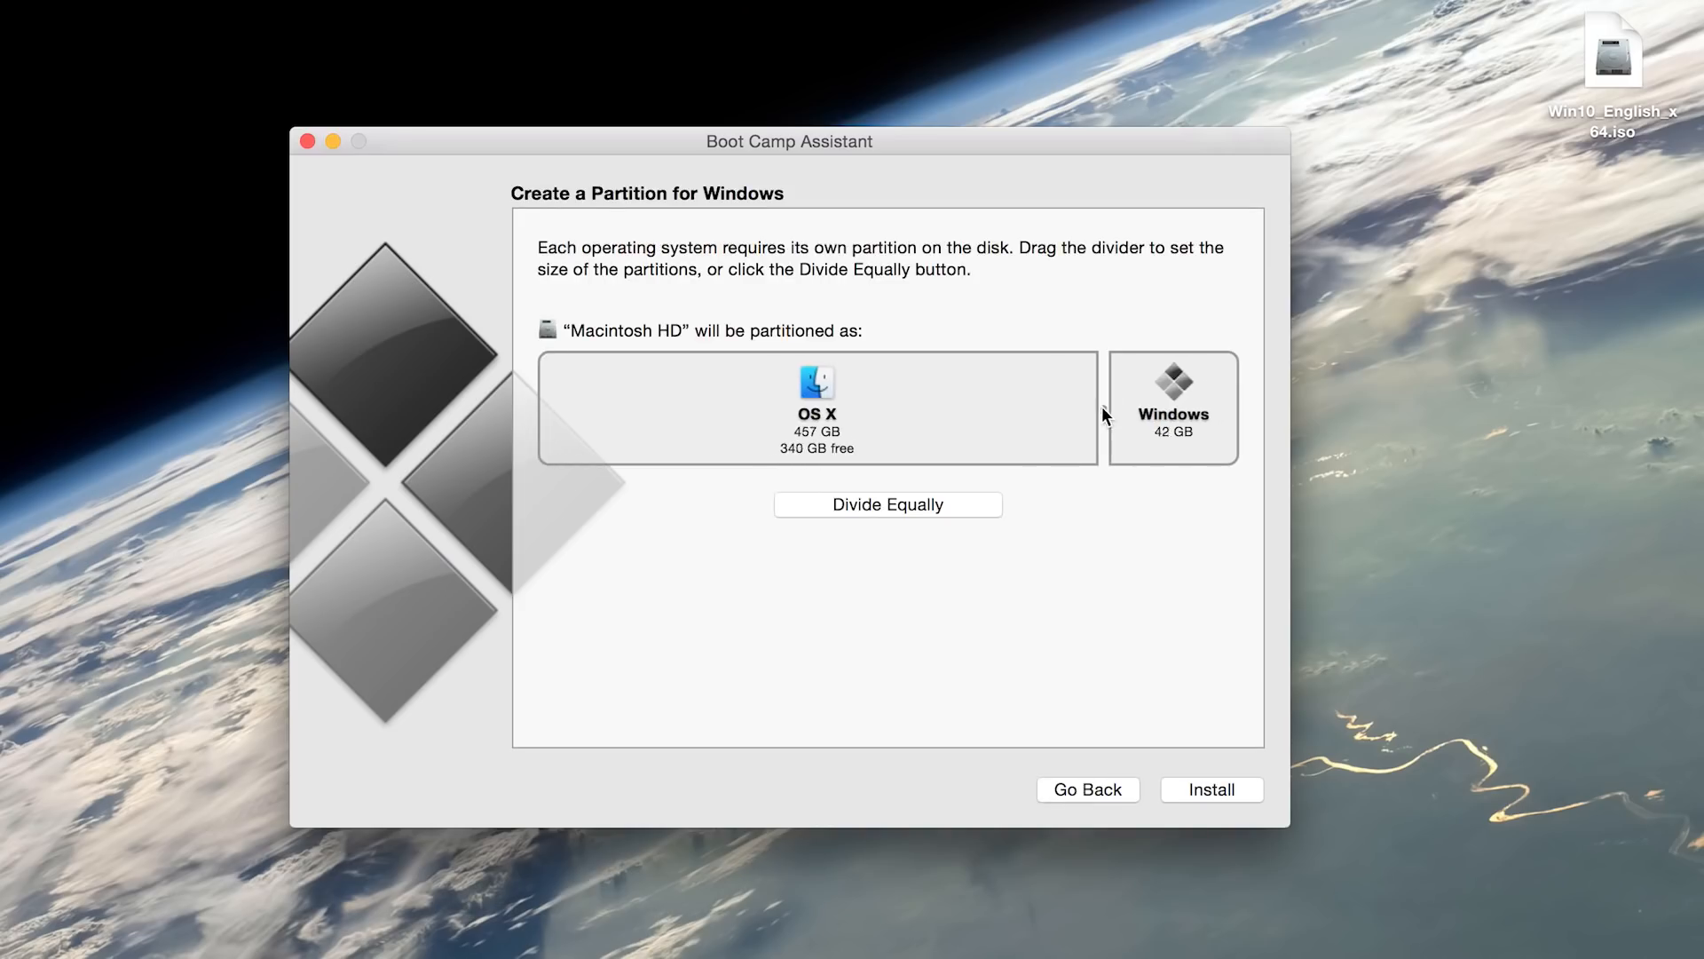
- Resize the Windows partition to 50 GB and start partitioning and installing
click(888, 504)
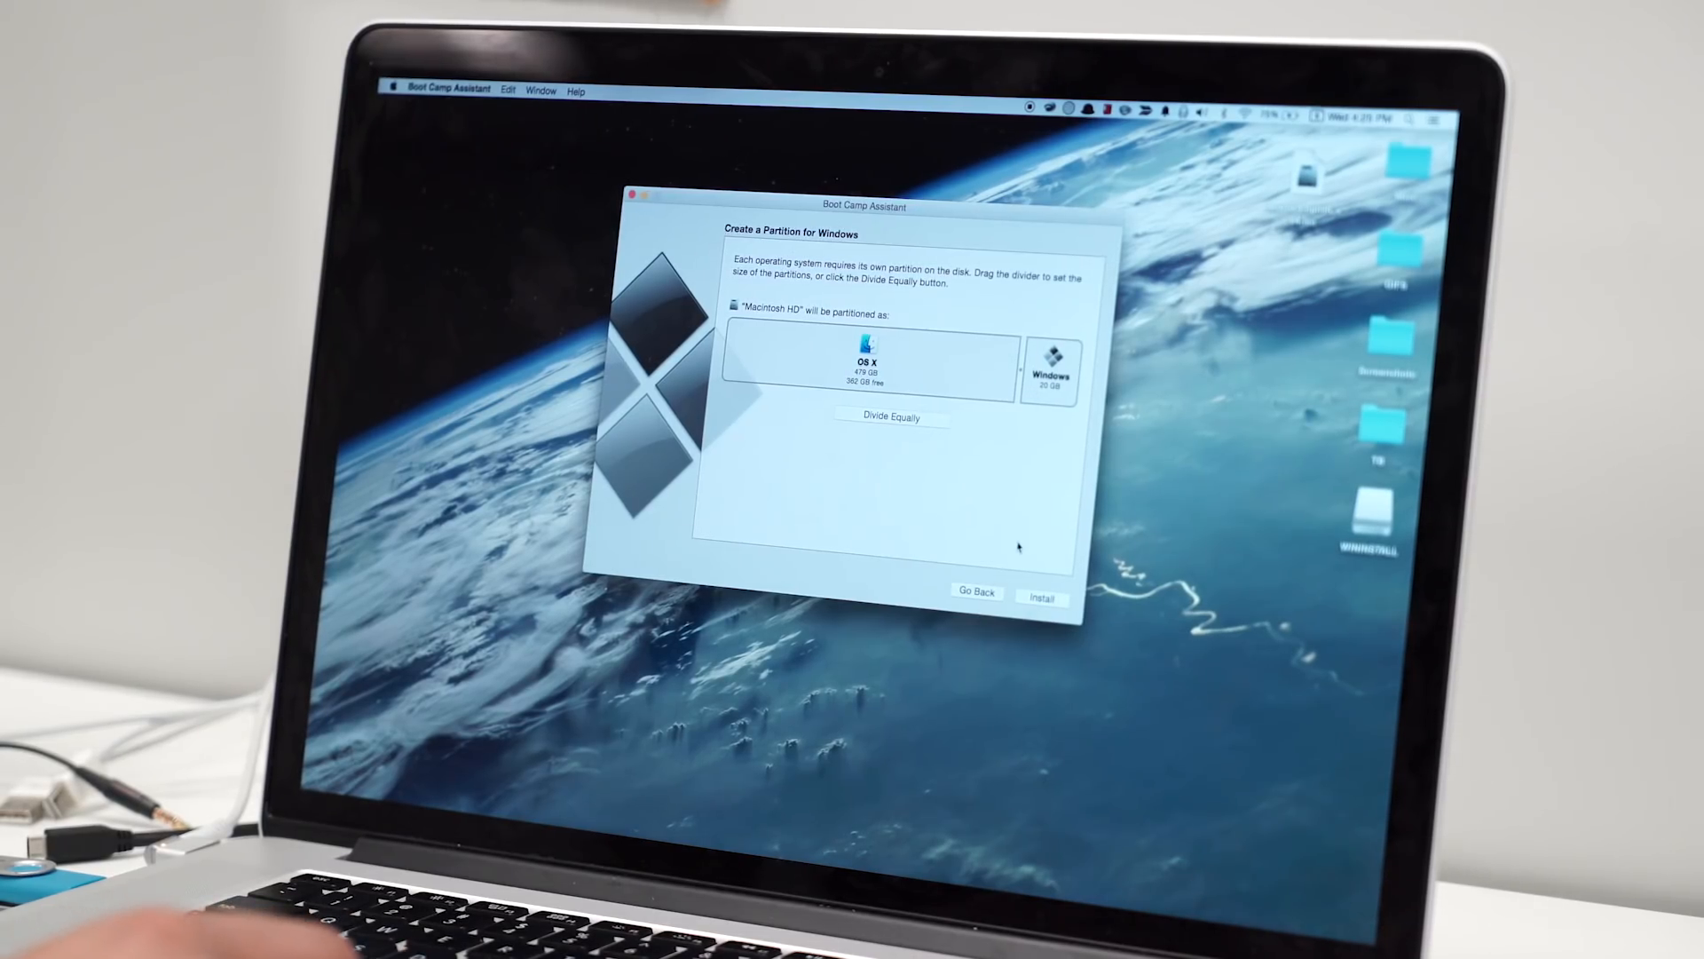
click(892, 417)
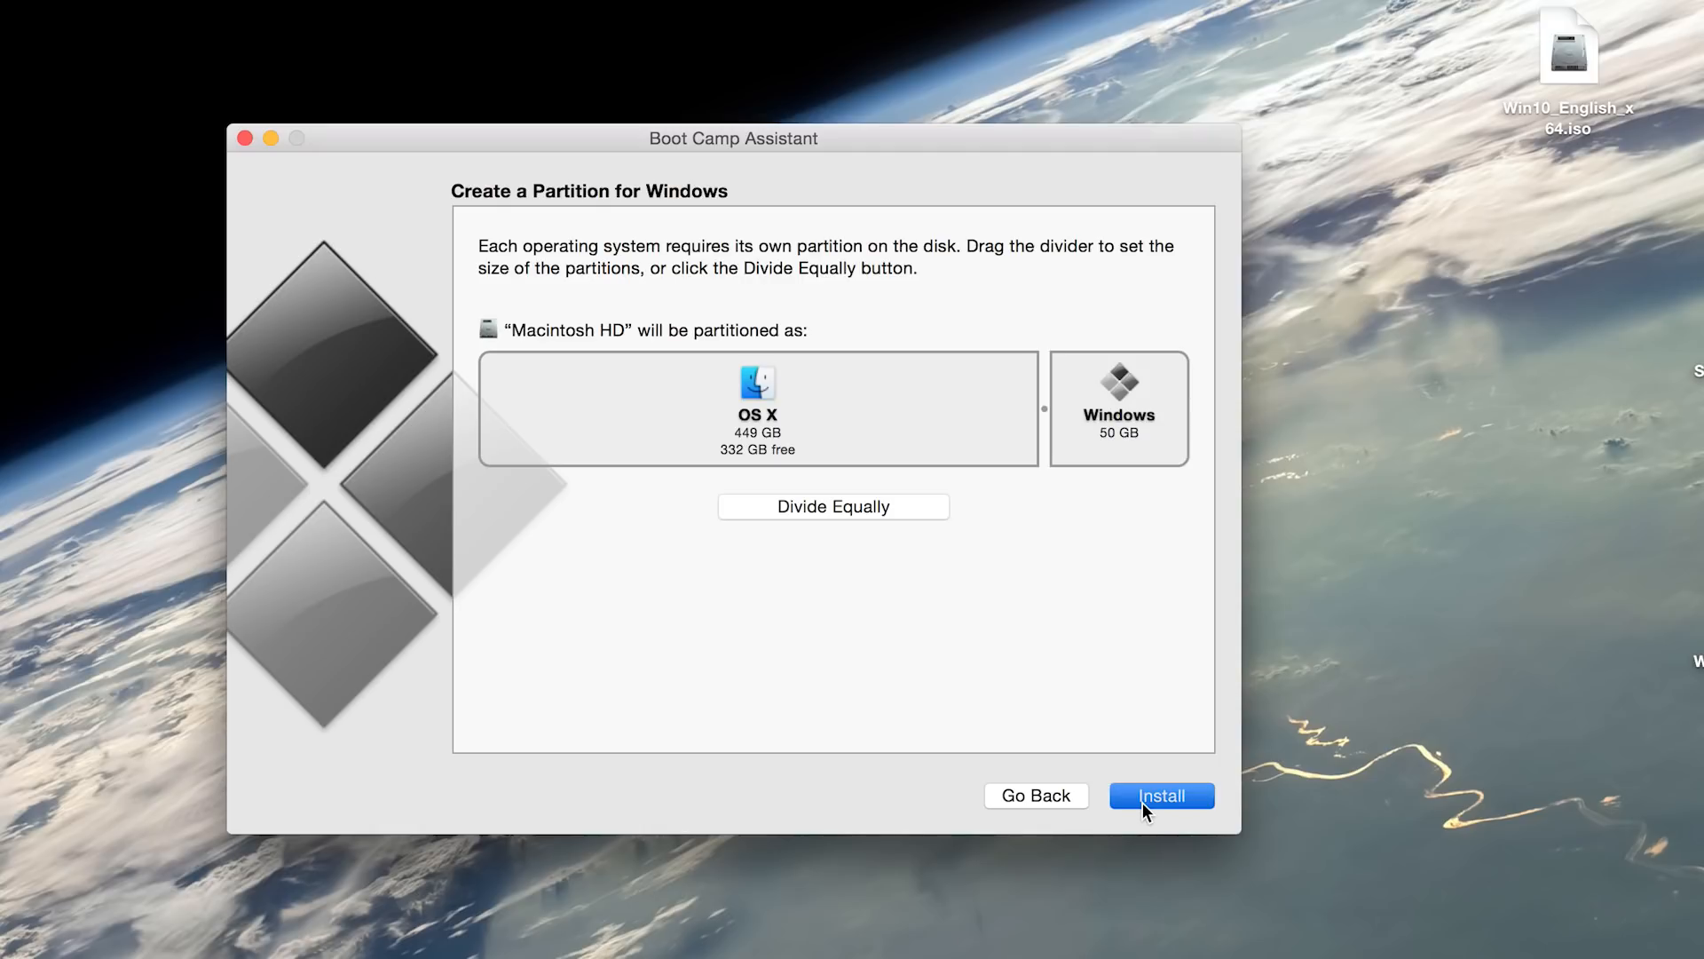
click(1161, 795)
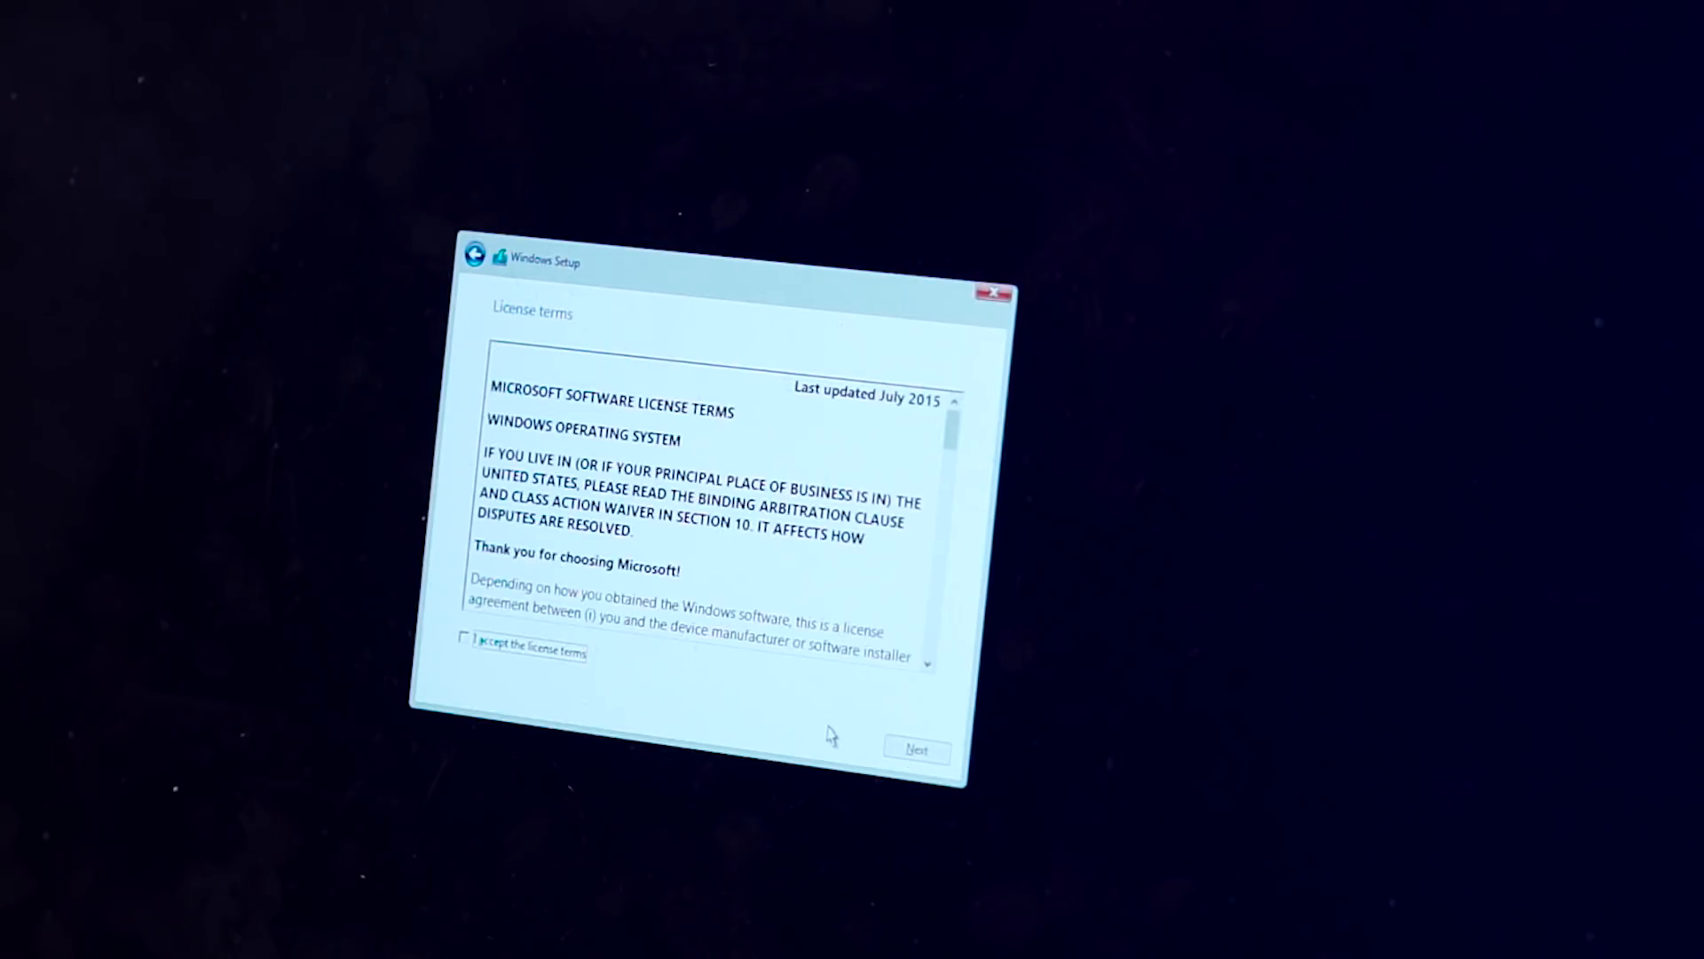
- Accept the Microsoft software license terms in Windows Setup
click(465, 654)
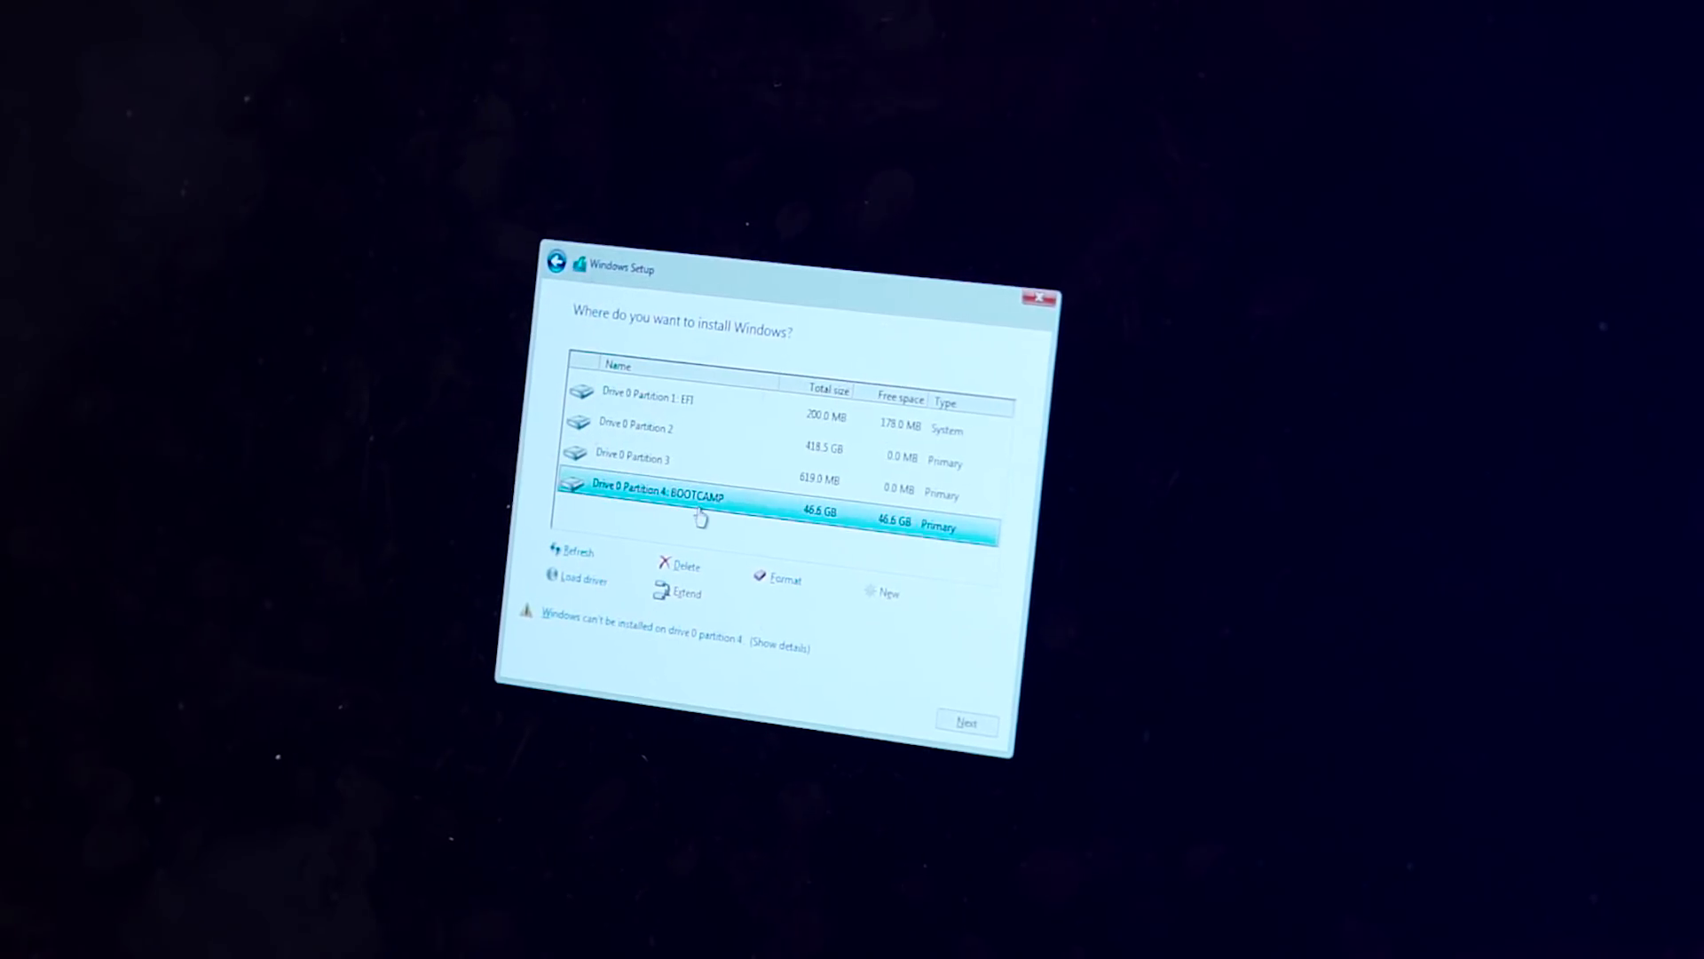
- Format Drive 0 Partition 4: BOOTCAMP and confirm erasing its data
click(778, 579)
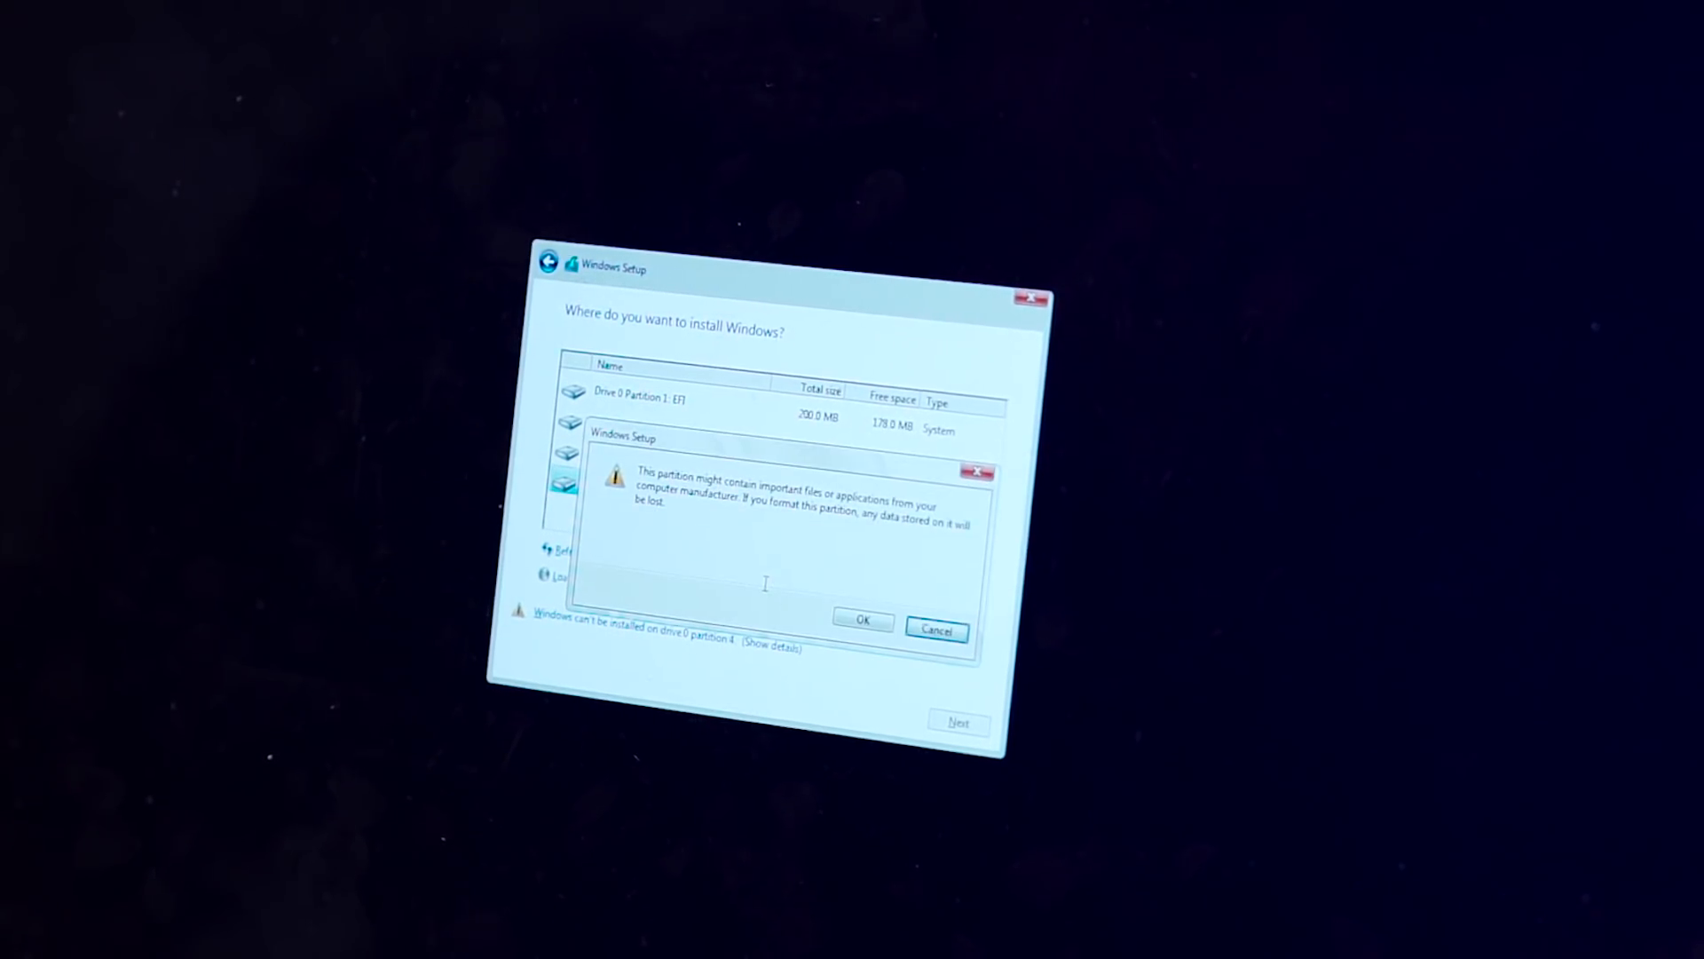
click(863, 619)
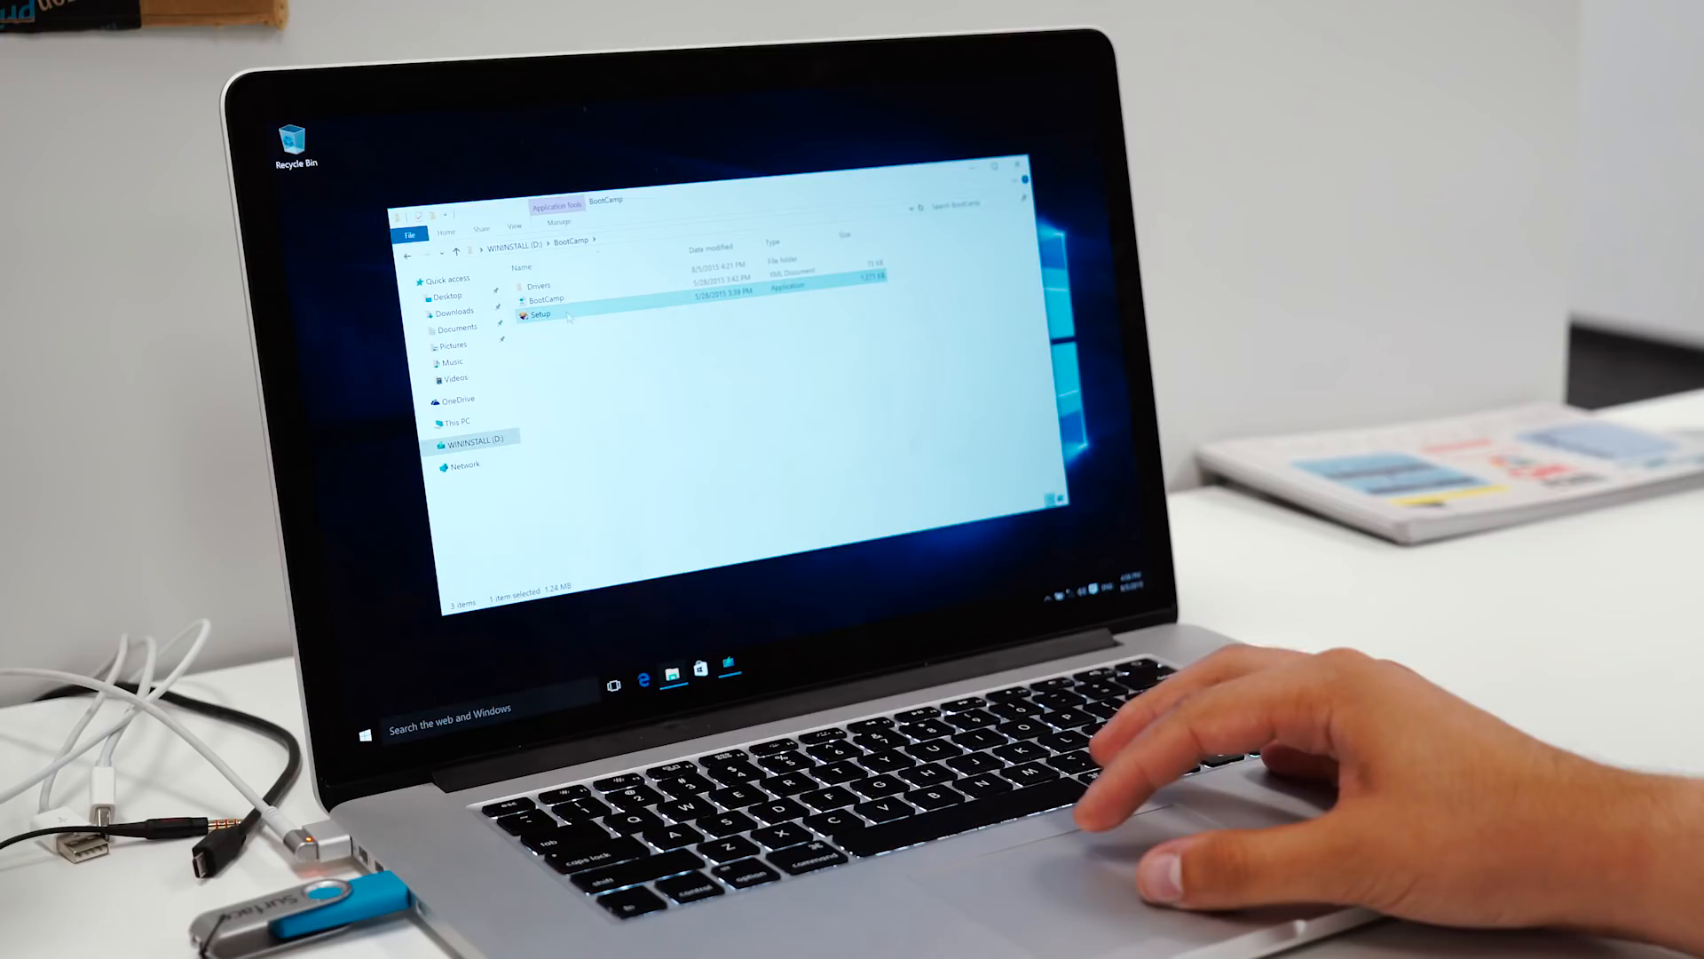
- Run Setup from WININSTALL (D:) > BootCamp and allow it through User Account Control
double_click(538, 315)
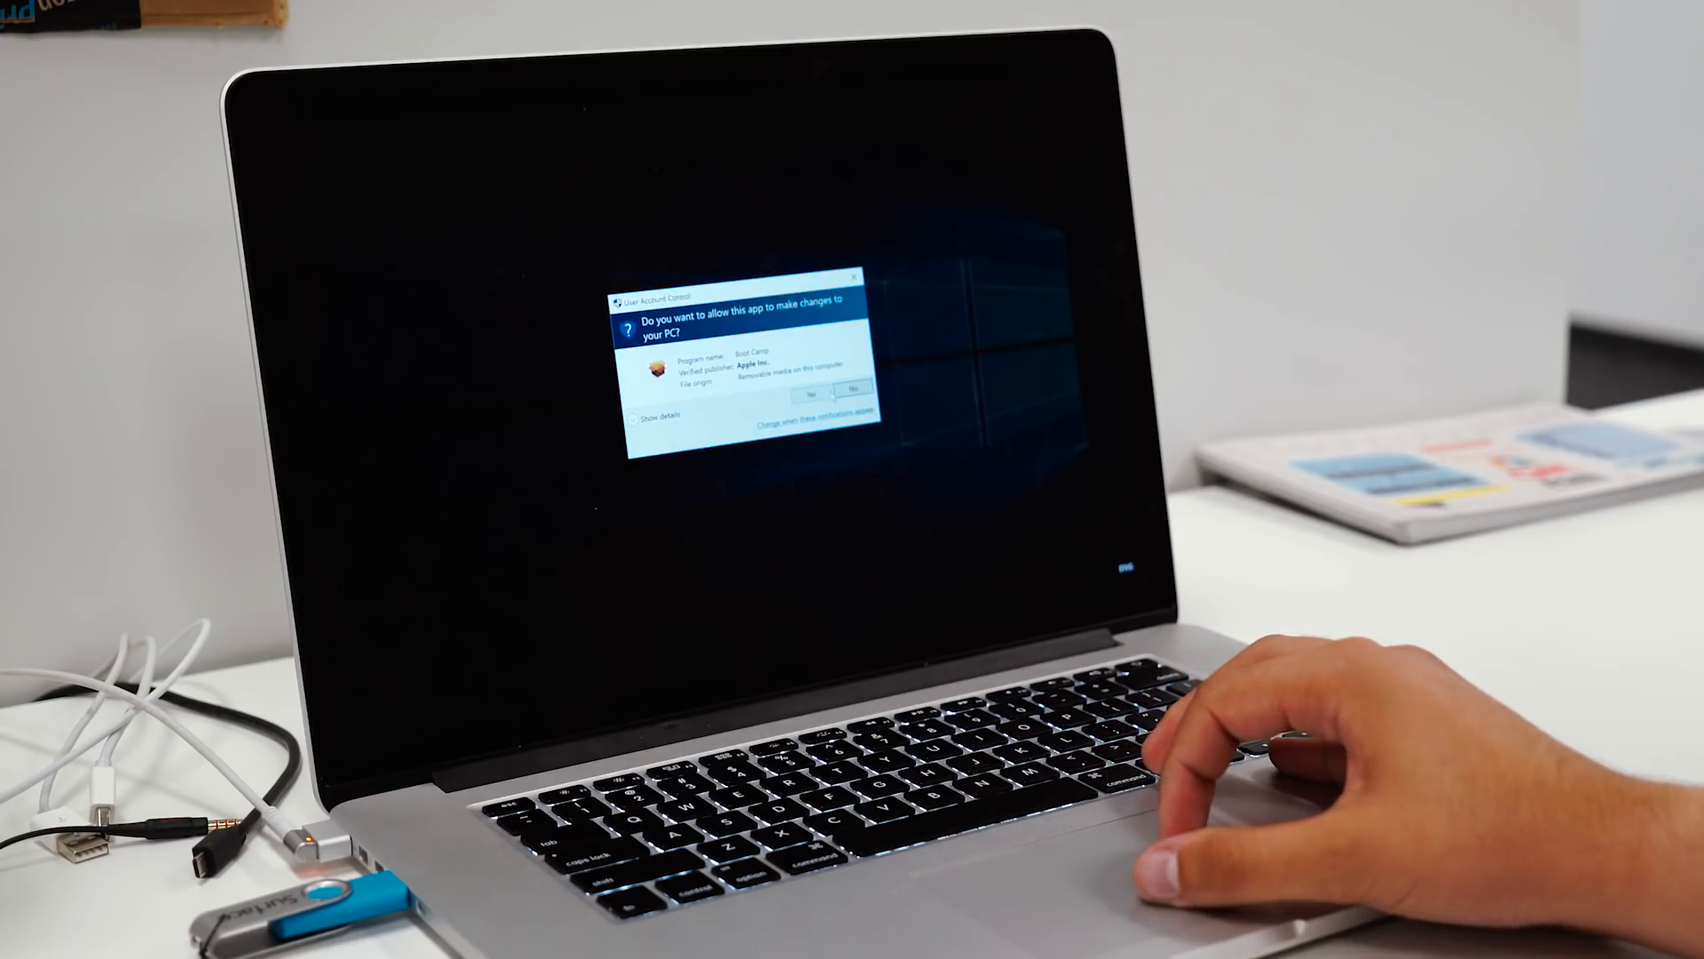
click(813, 391)
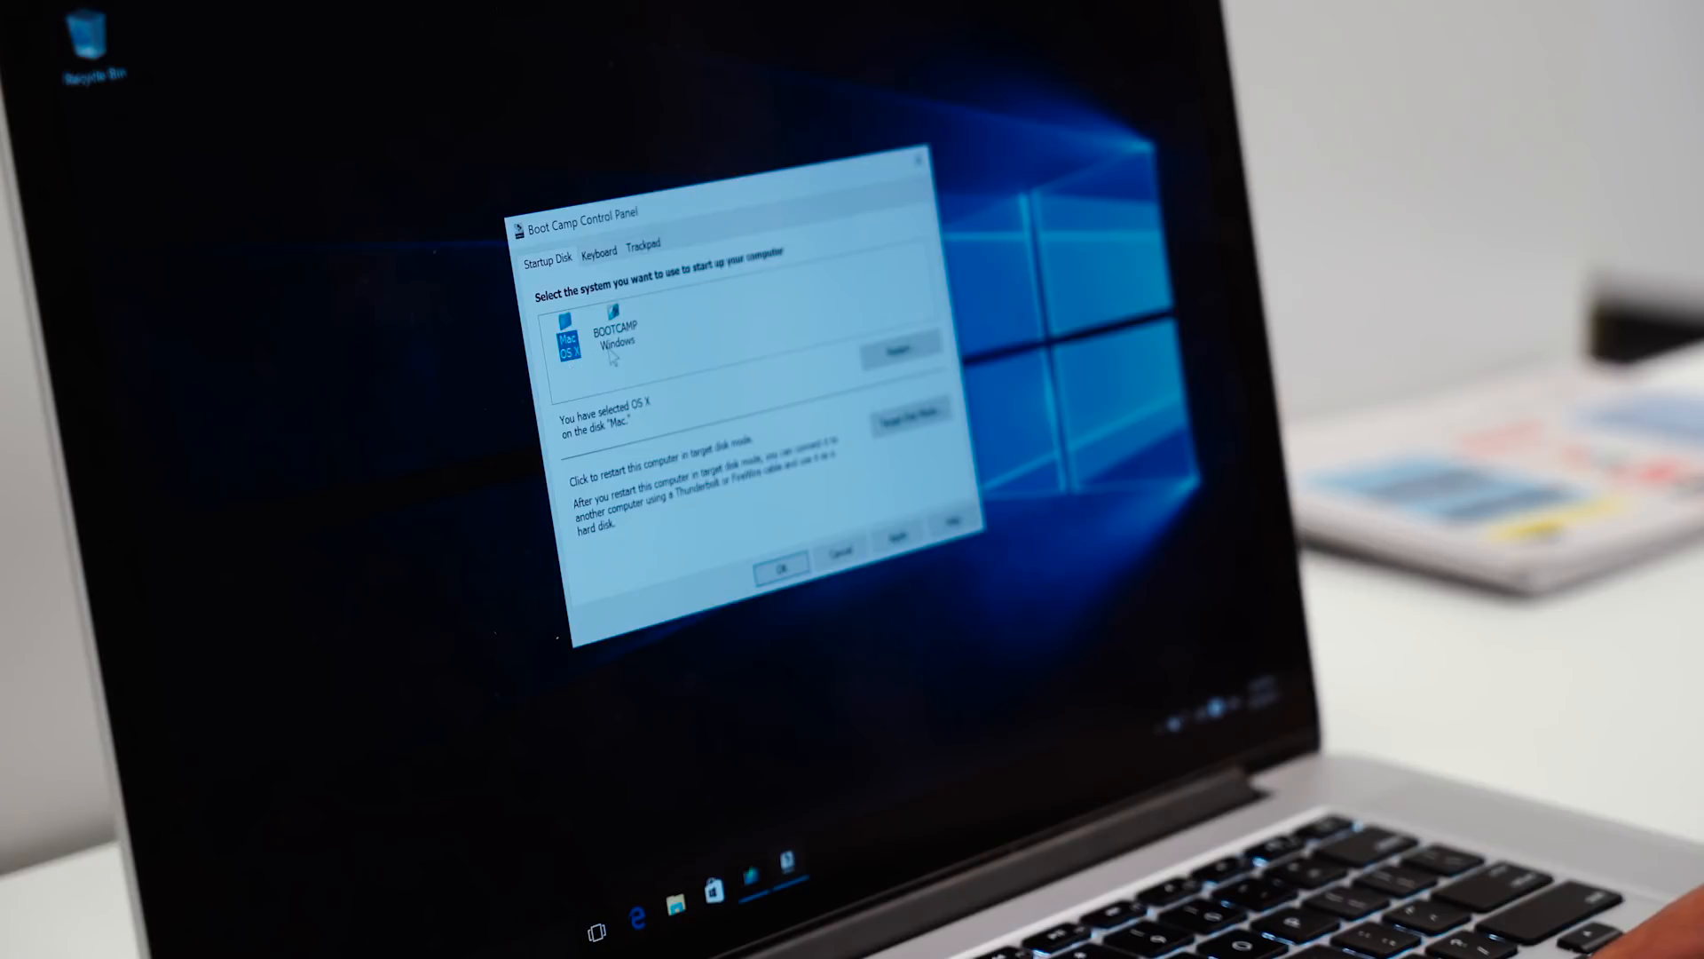
click(615, 334)
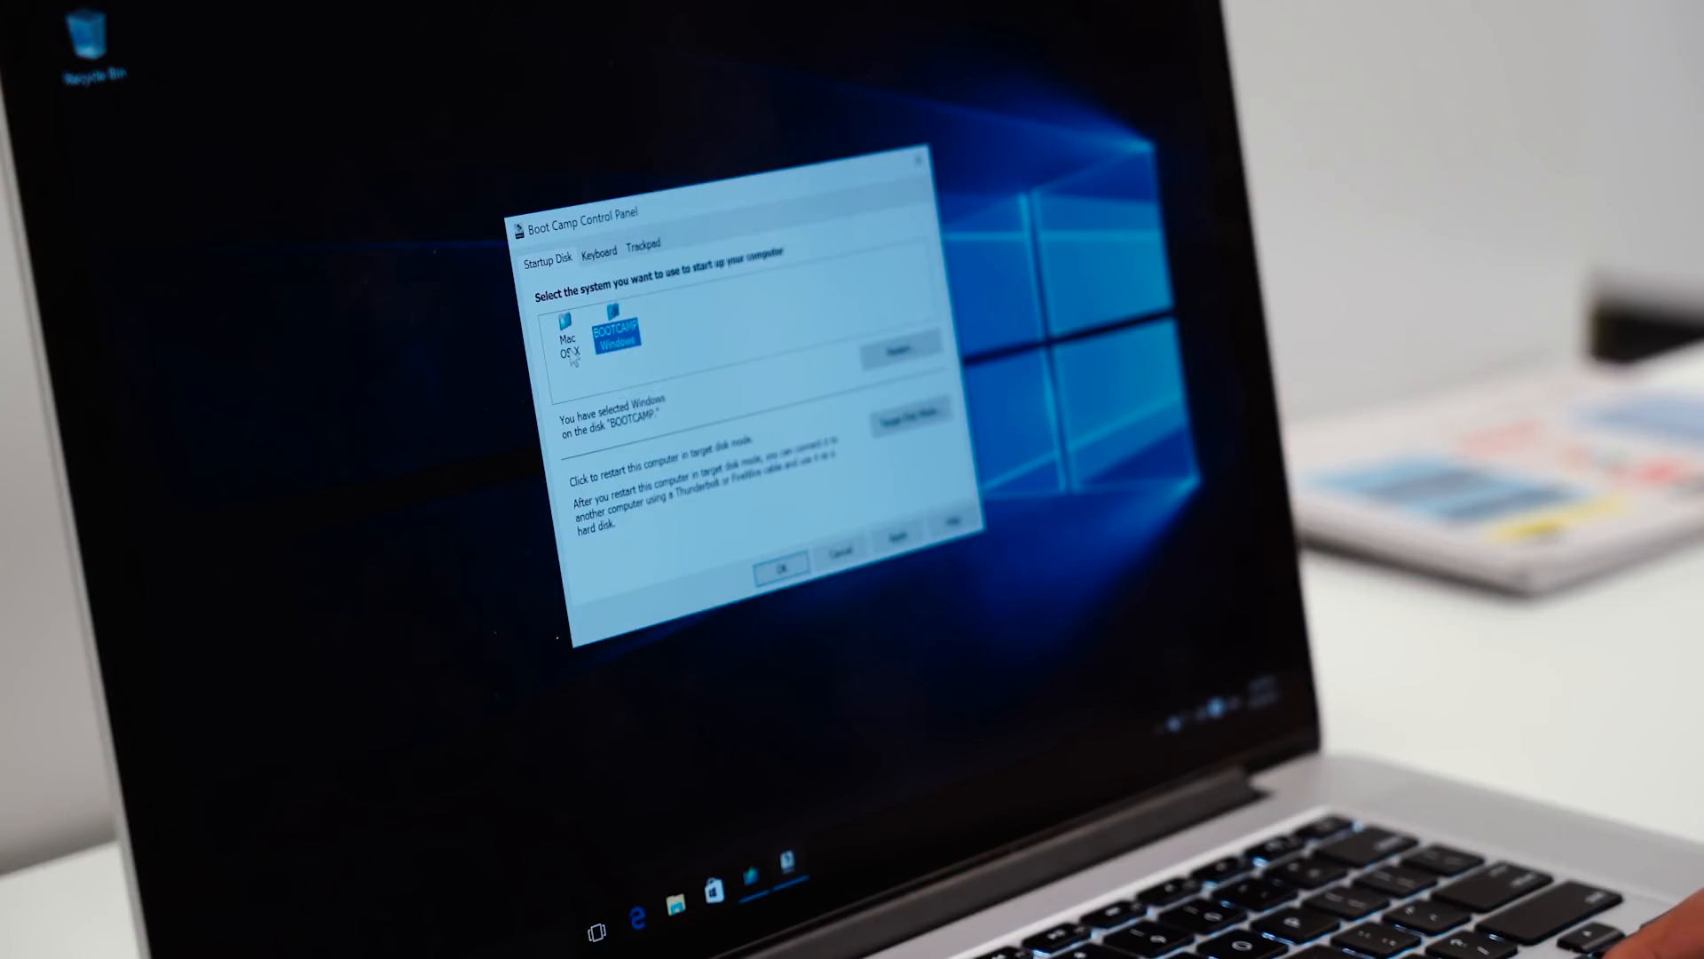
click(567, 337)
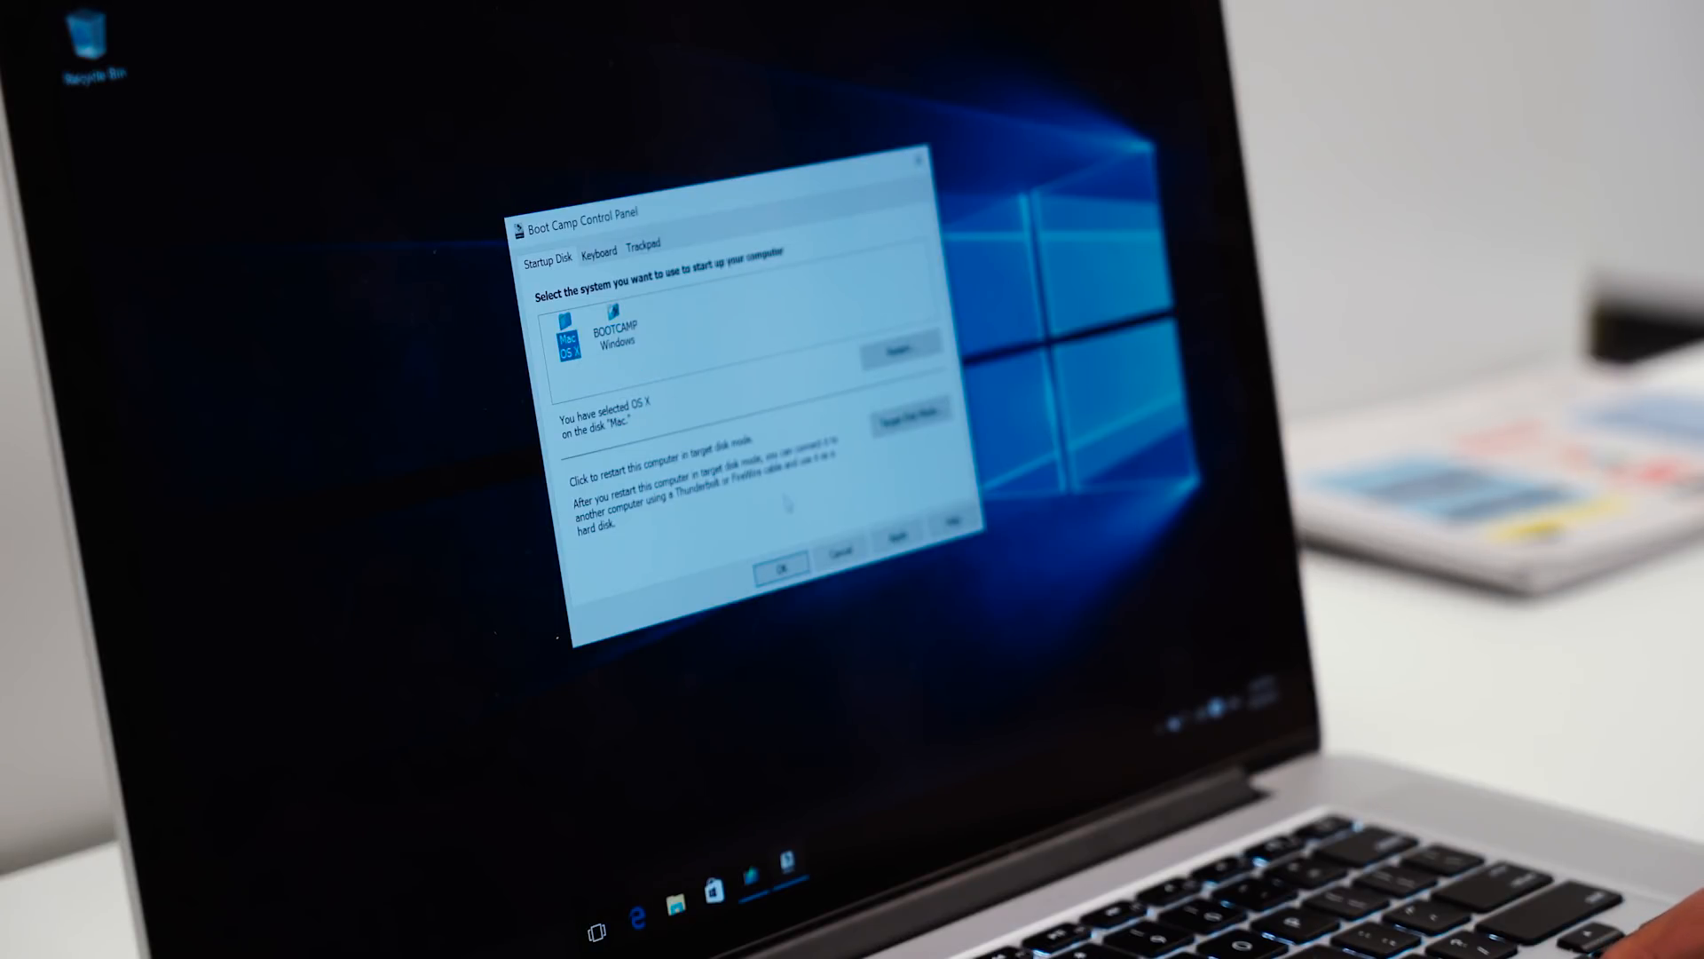